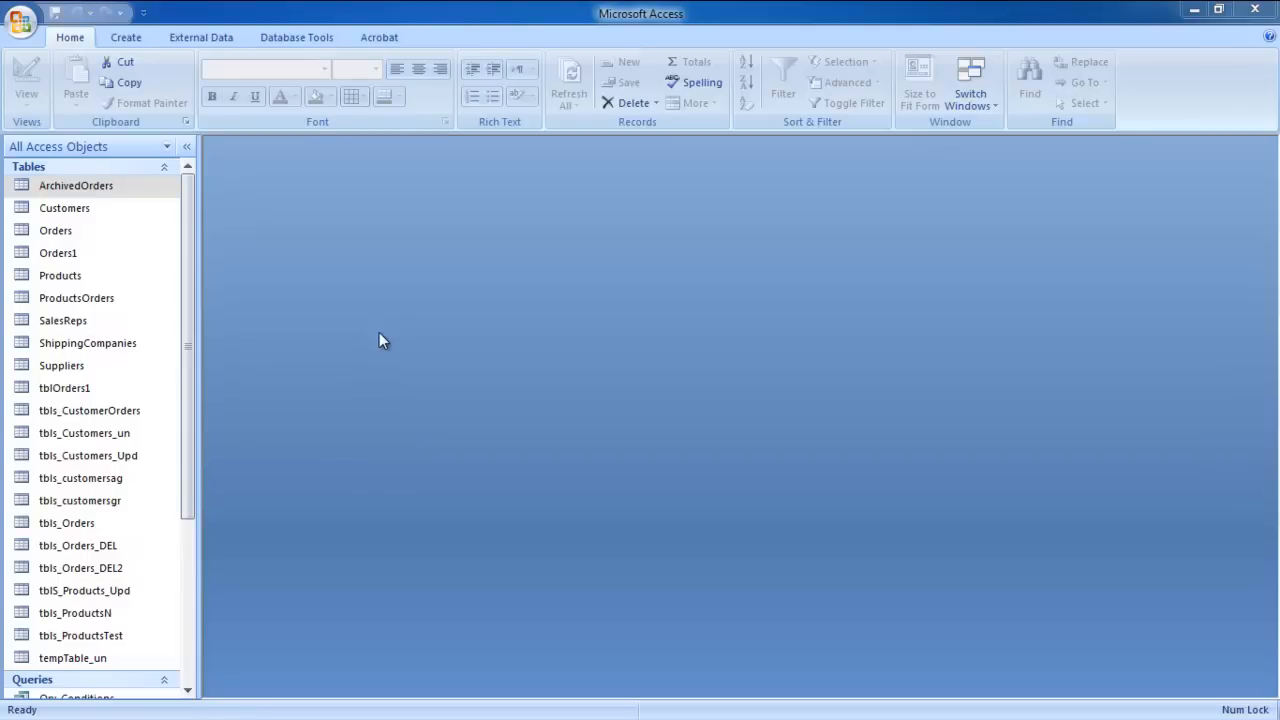
pyautogui.moveTo(374, 336)
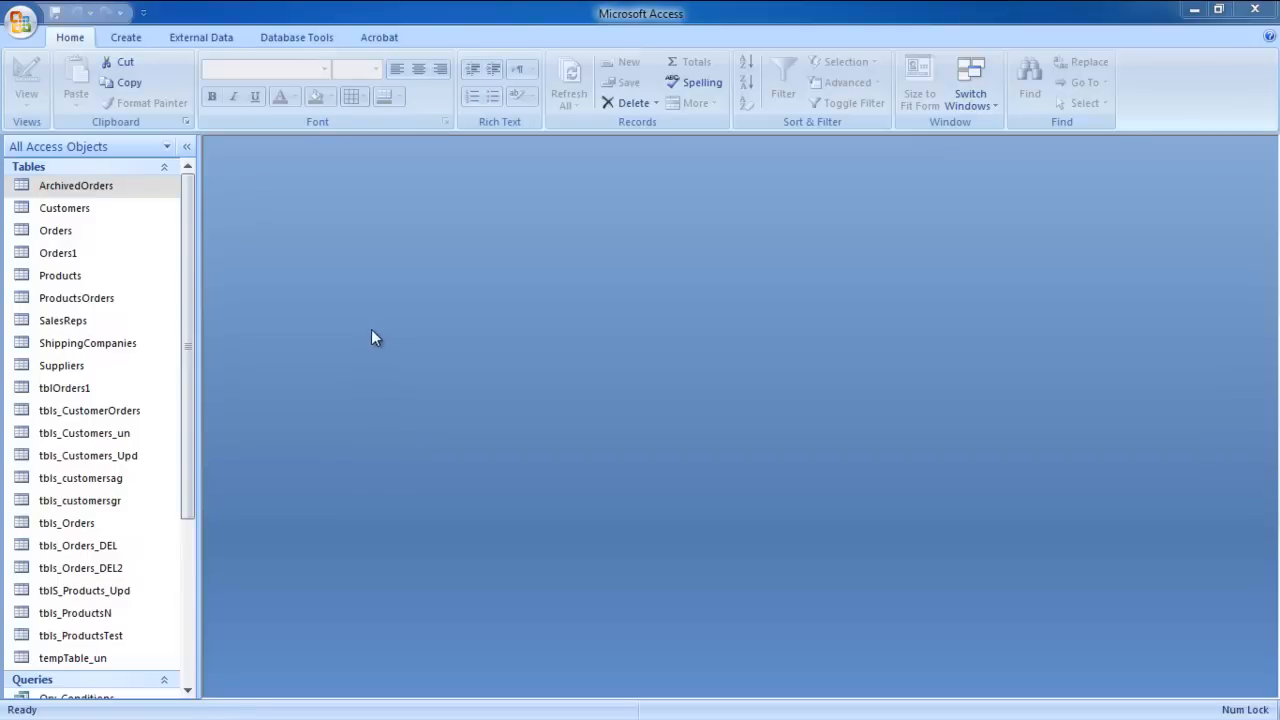
# Step: Choose the Access2007PureSQL database as the external Access data source
pyautogui.click(56, 230)
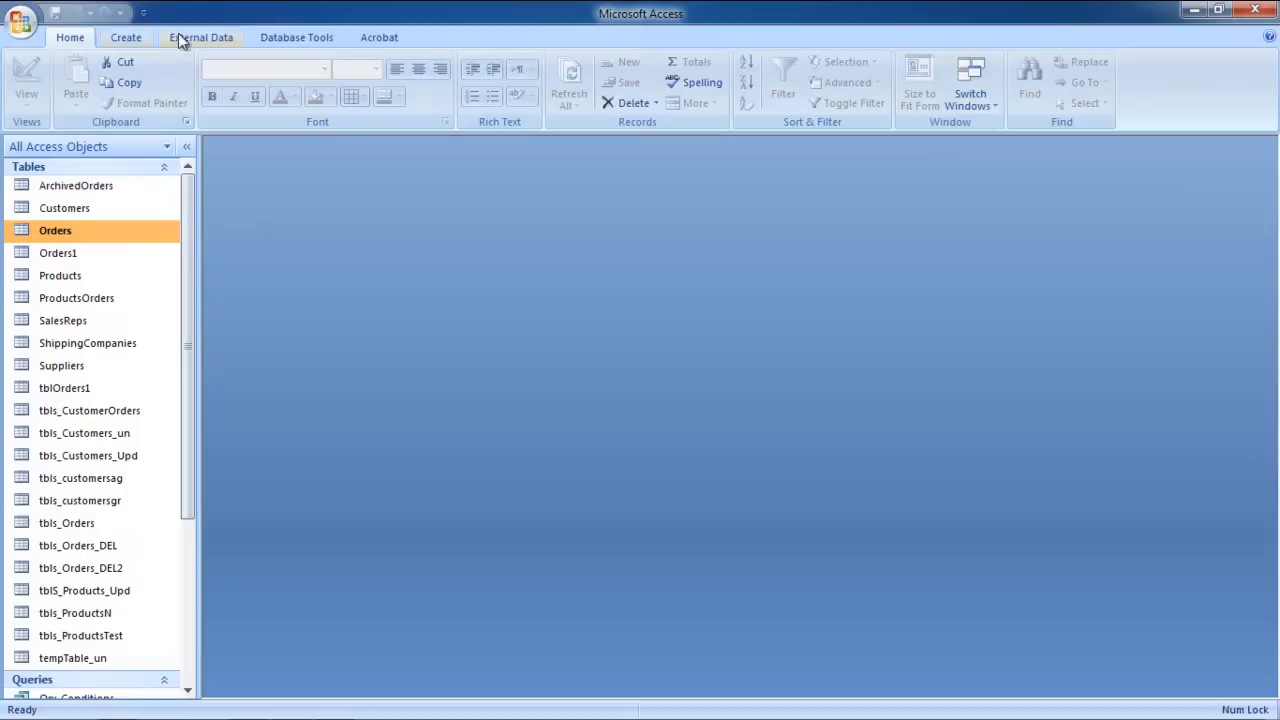
pyautogui.click(200, 36)
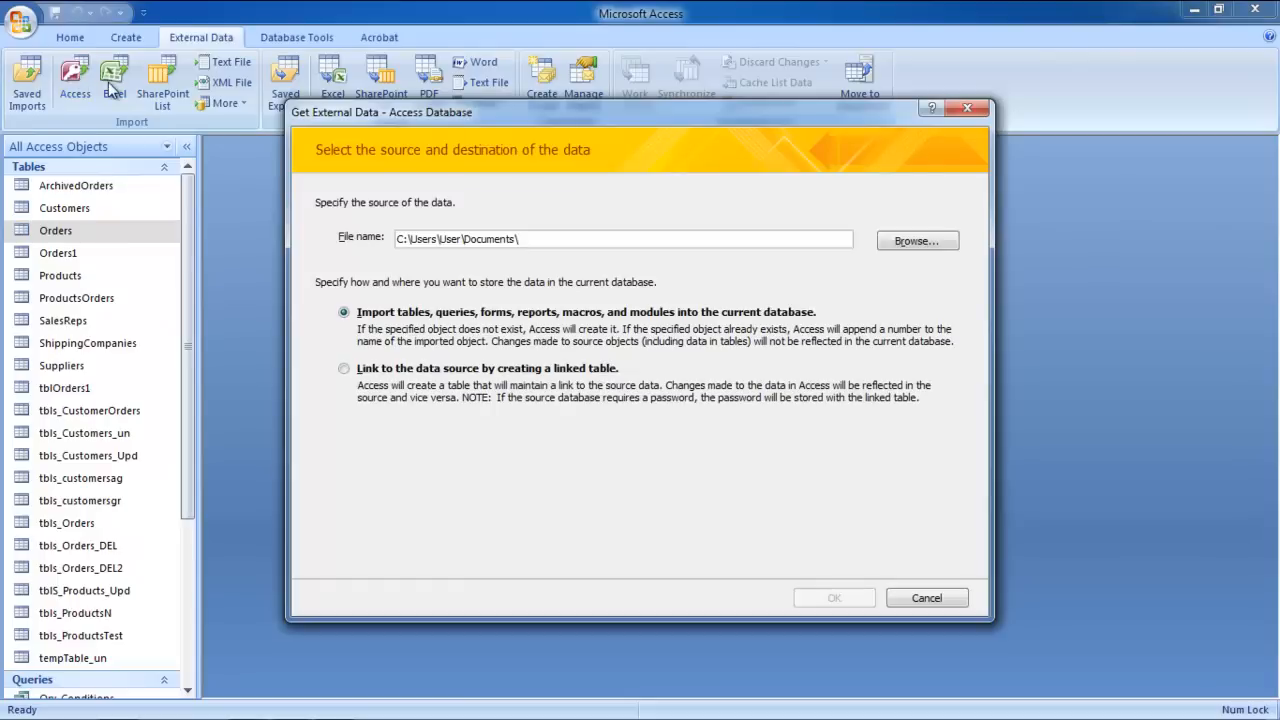
pyautogui.moveTo(916, 240)
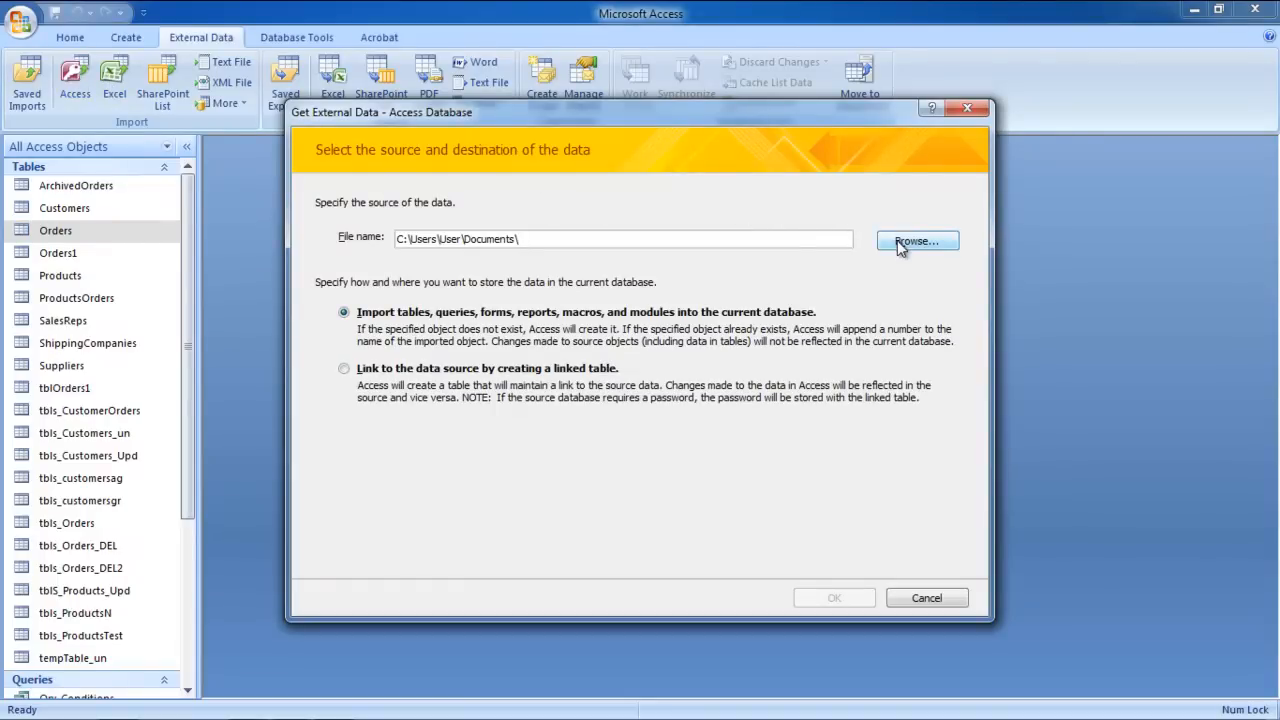
pyautogui.click(916, 240)
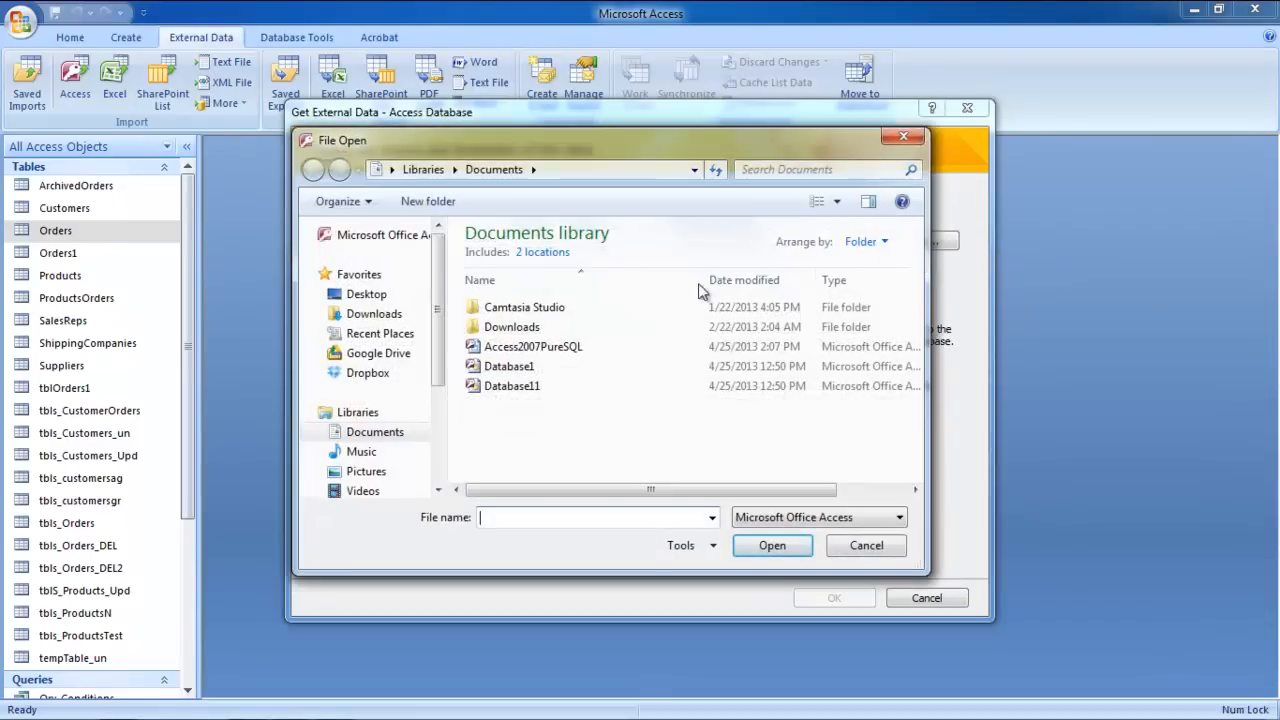
pyautogui.click(532, 346)
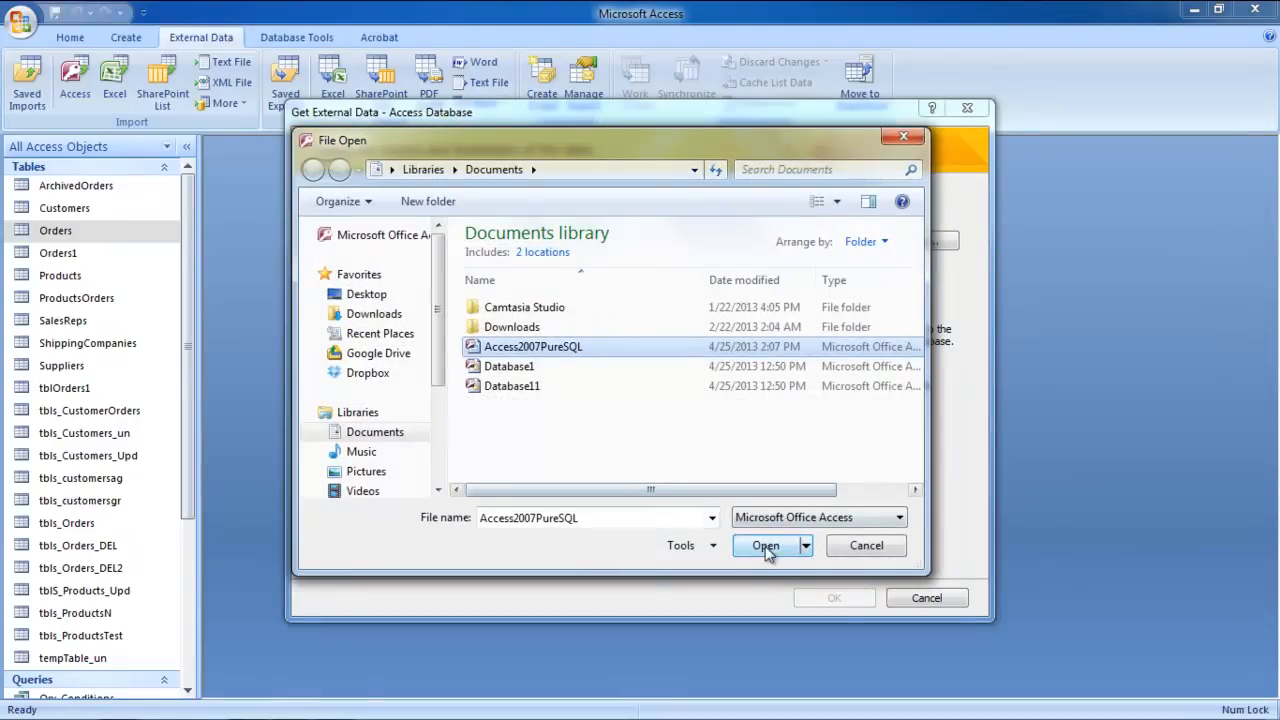
pyautogui.click(764, 544)
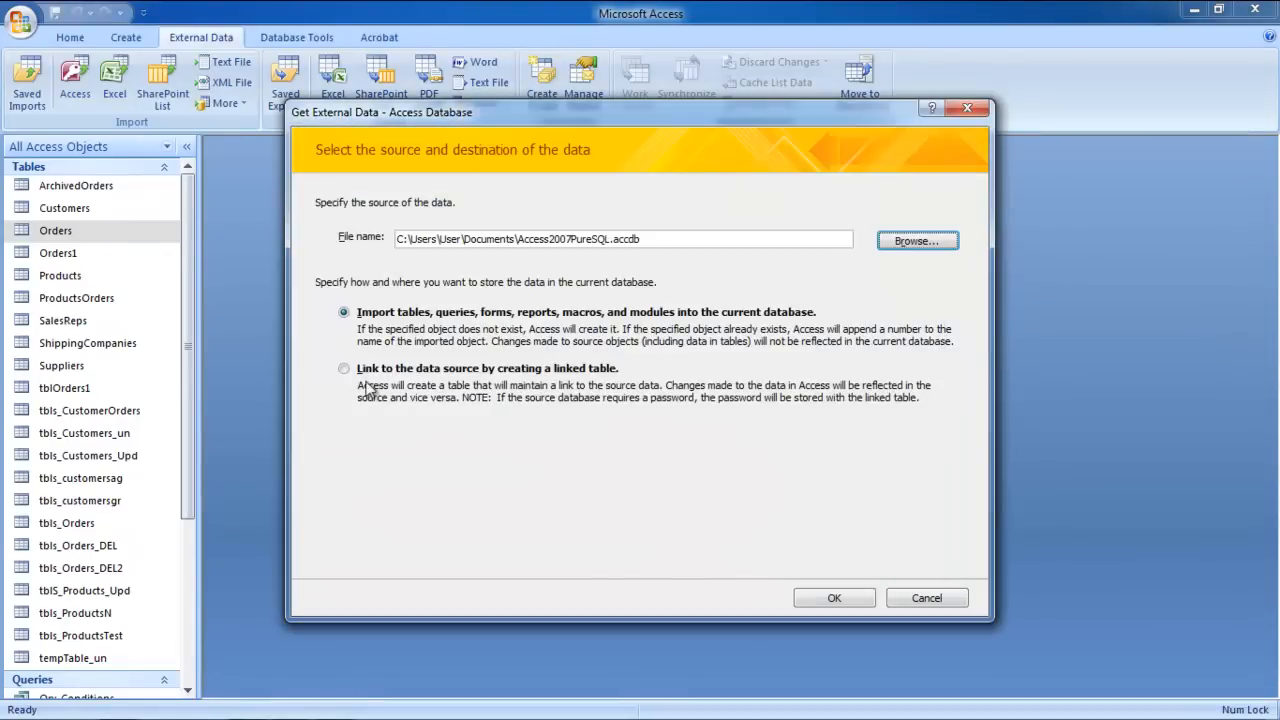
# Step: Link to the source rather than import and create the linked Products table
pyautogui.click(344, 368)
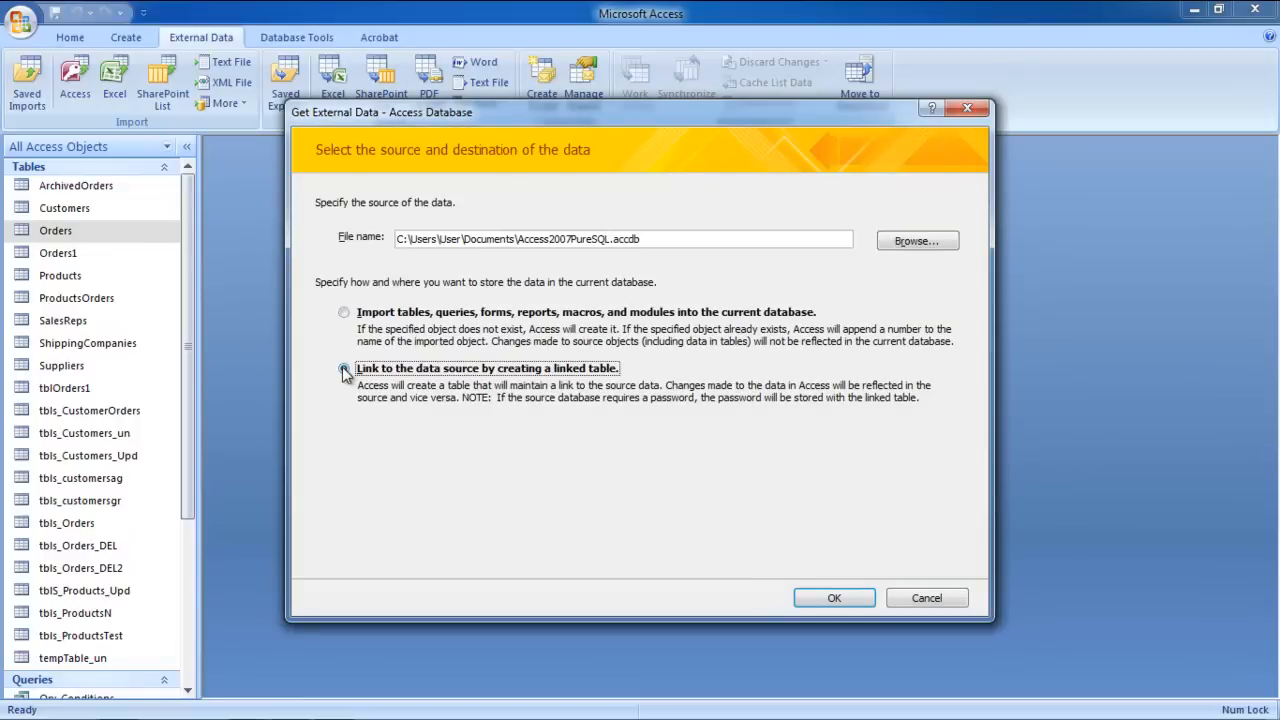
pyautogui.click(344, 368)
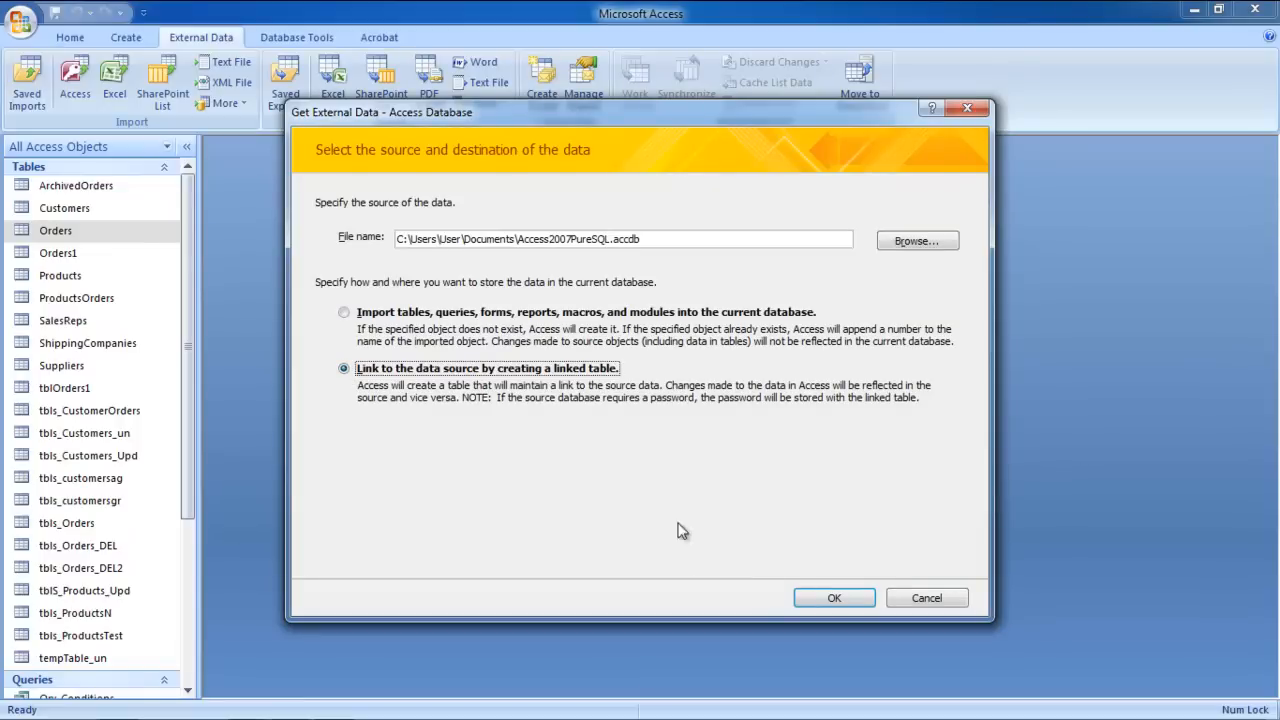
pyautogui.click(834, 596)
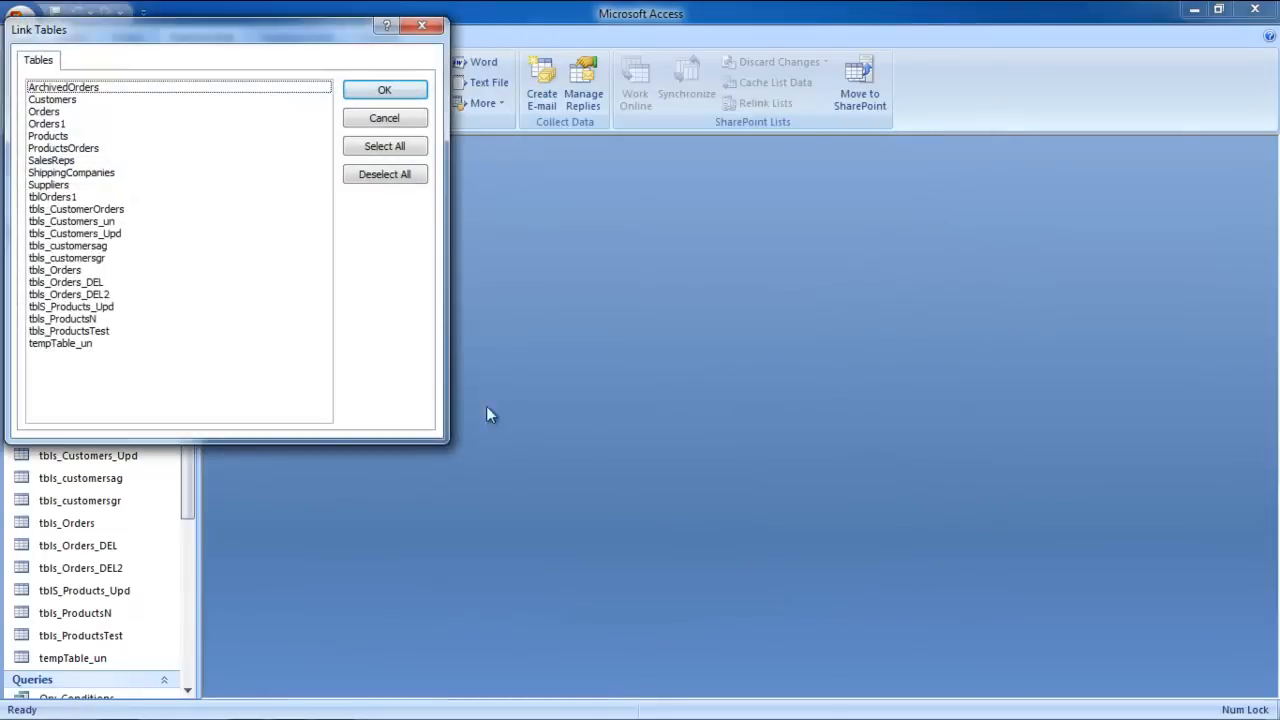
pyautogui.moveTo(150, 222)
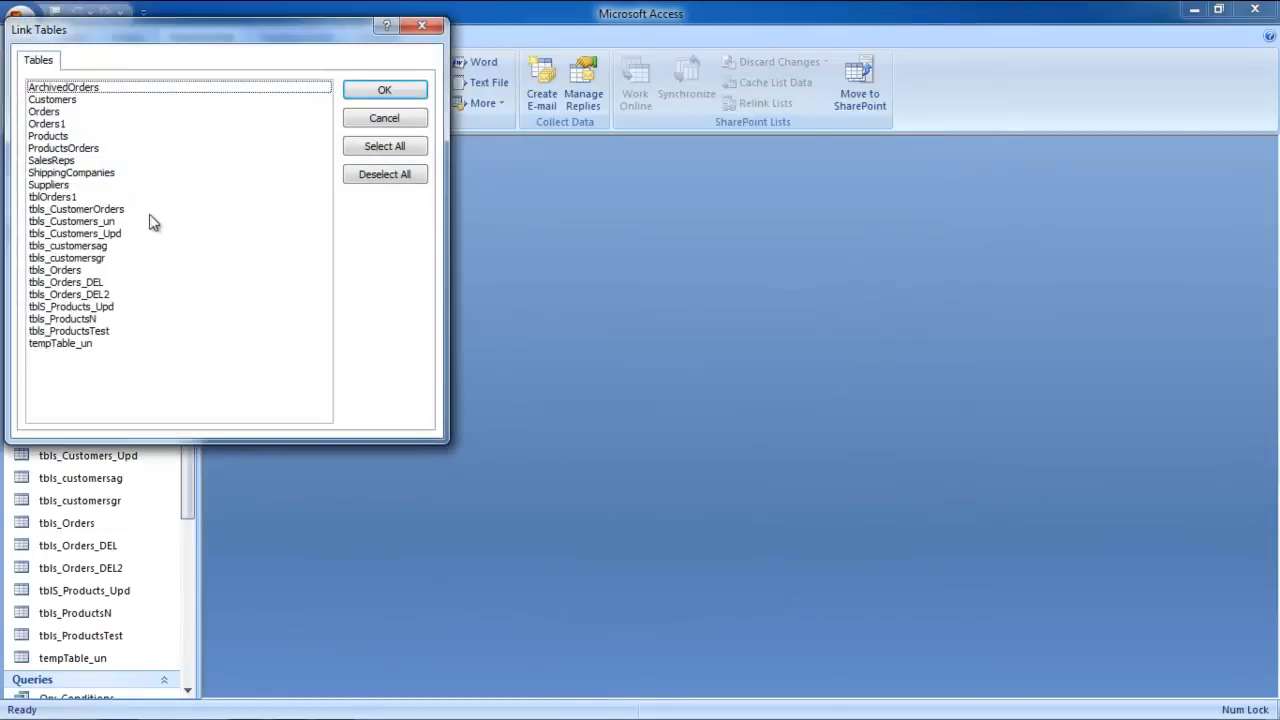
pyautogui.click(48, 136)
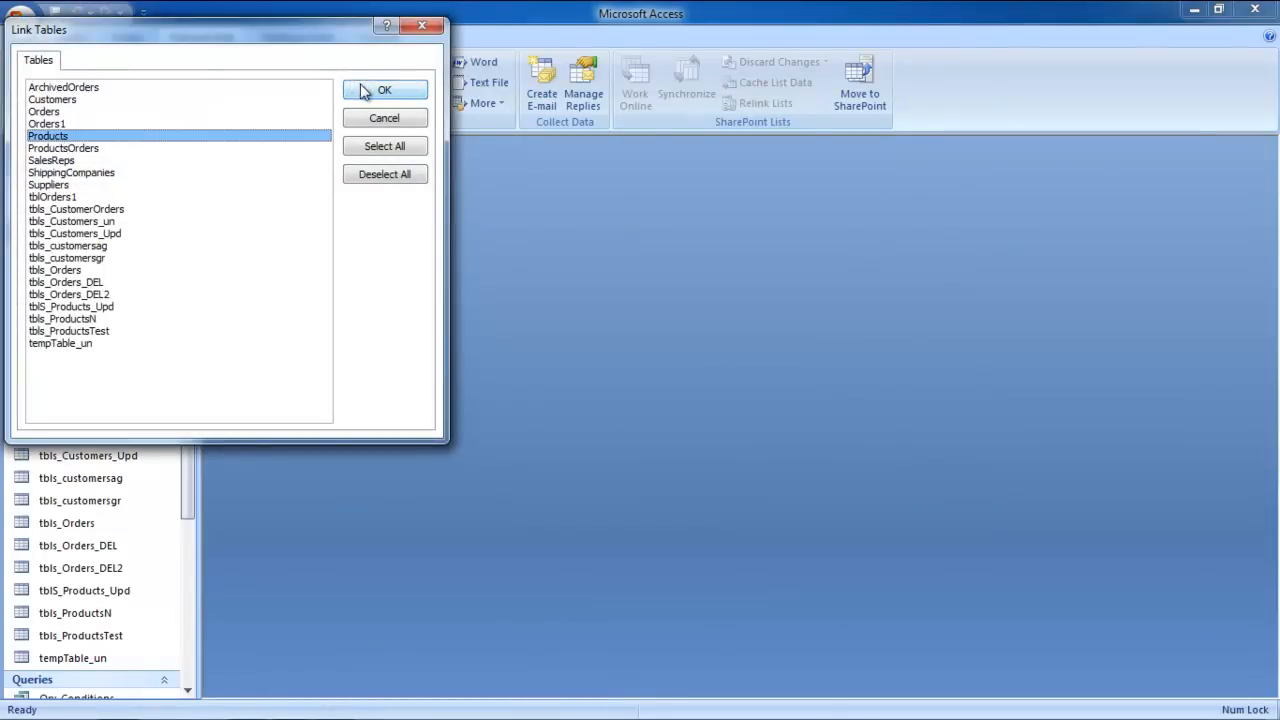
pyautogui.click(384, 90)
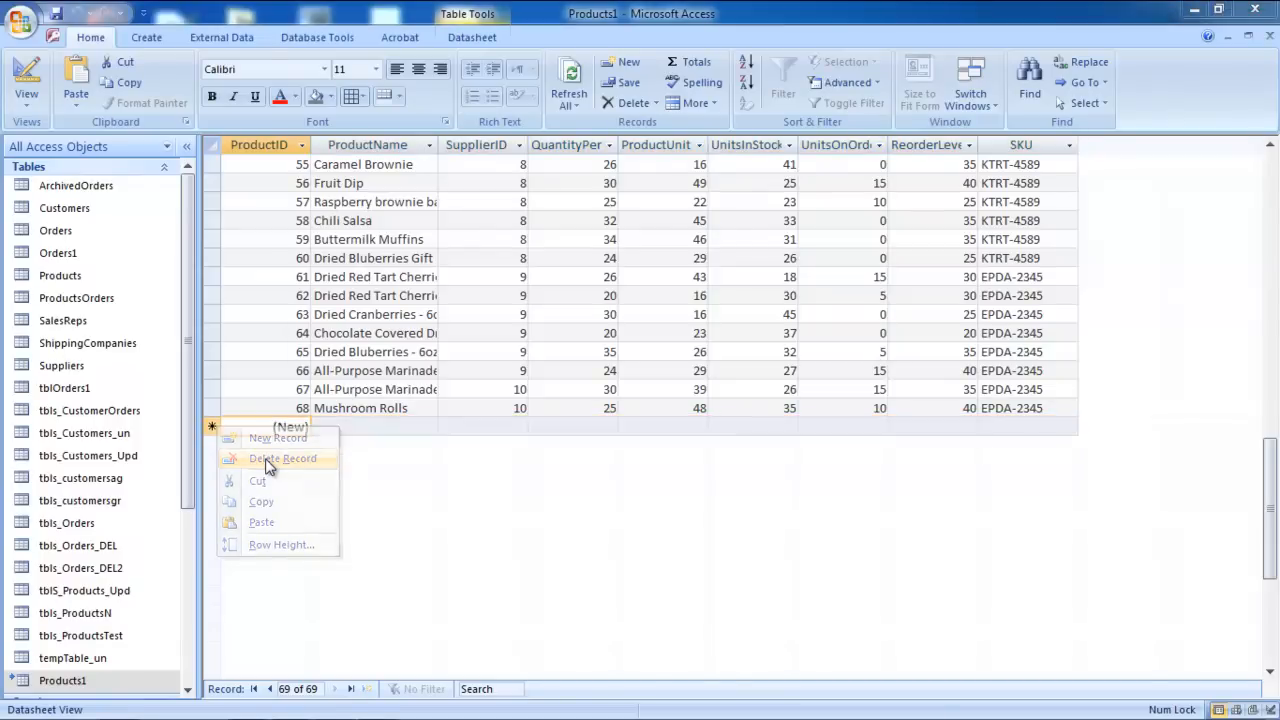
# Step: Delete the last Products1 record, confirm, and view the #Deleted row in the original Products table
pyautogui.click(284, 458)
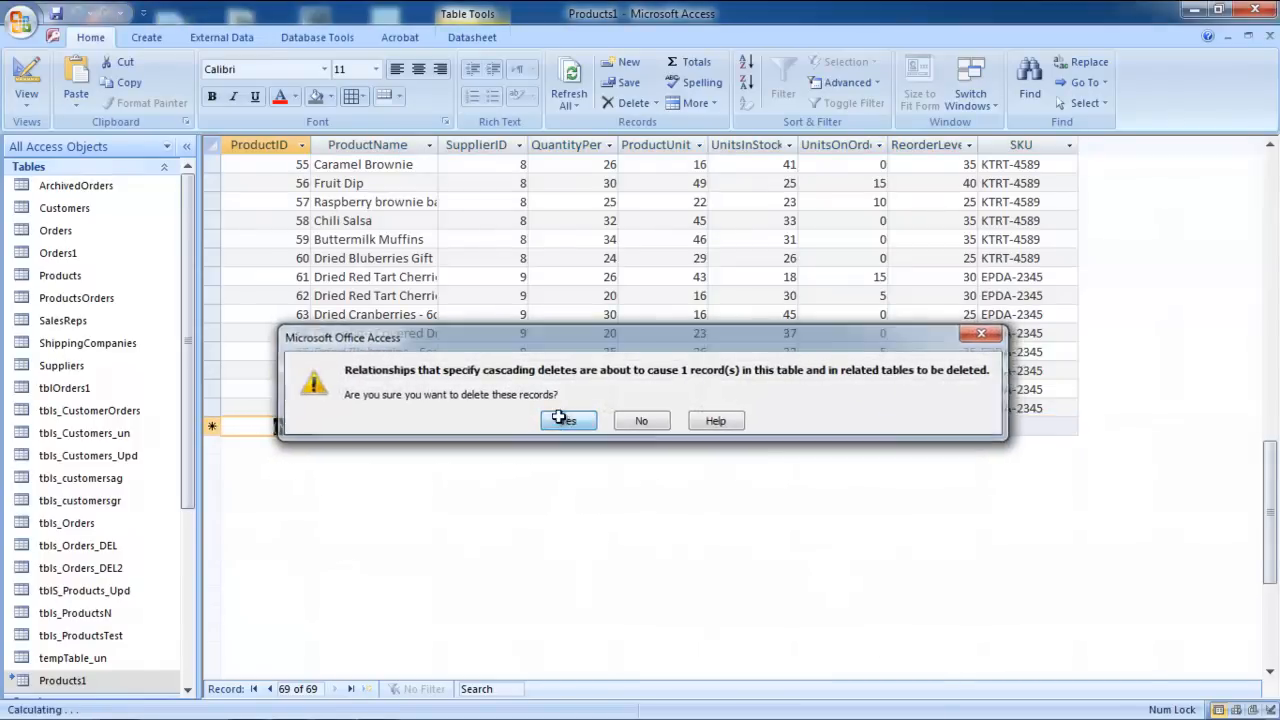
pyautogui.click(568, 420)
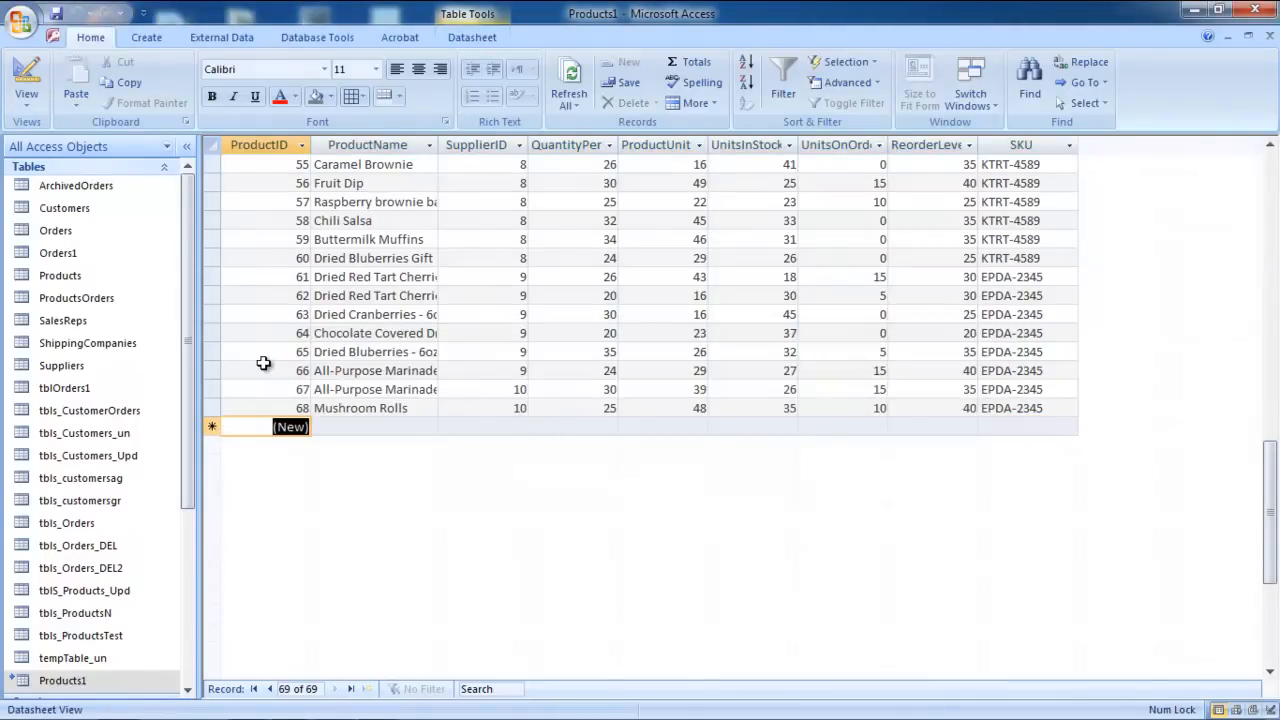
pyautogui.click(60, 276)
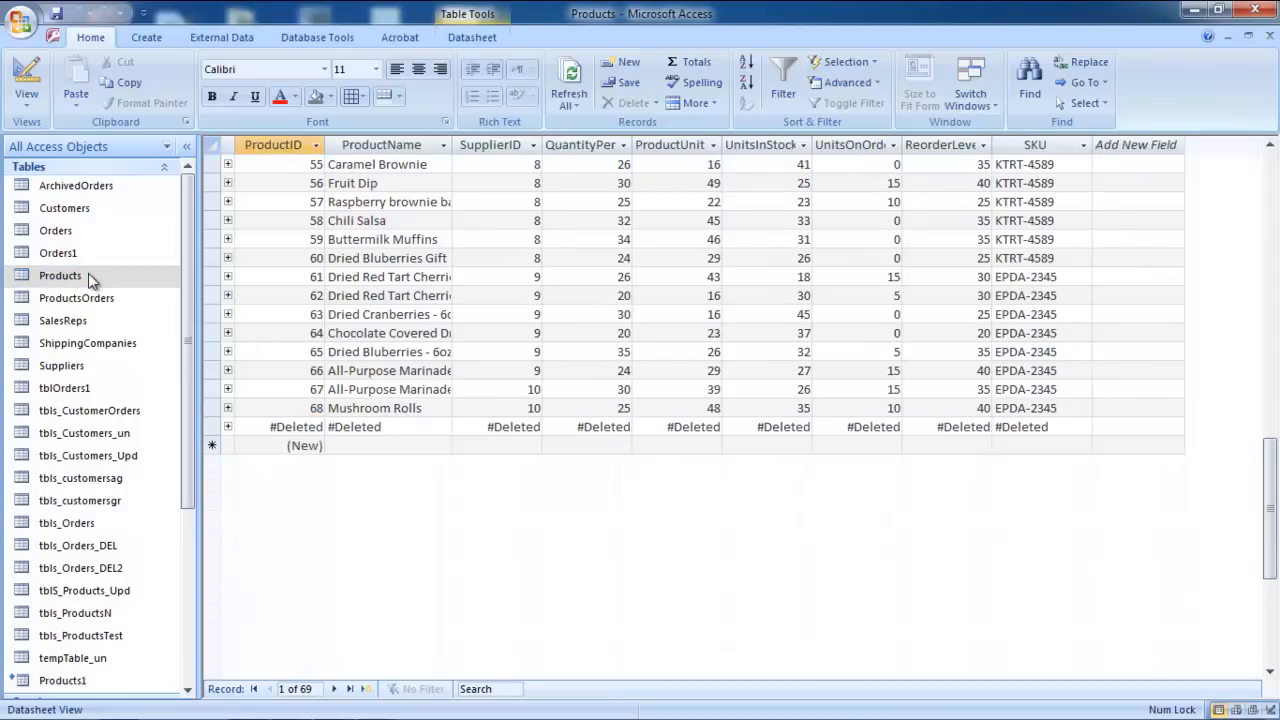